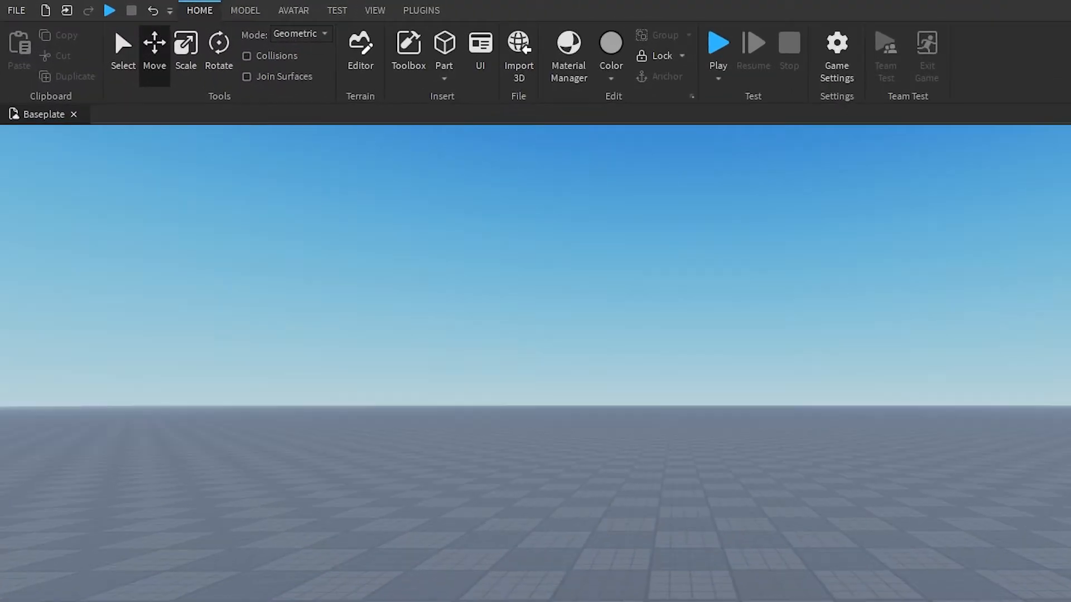
Show the Explorer and Properties panels from the VIEW tab beside the Baseplate view
left_click(449, 11)
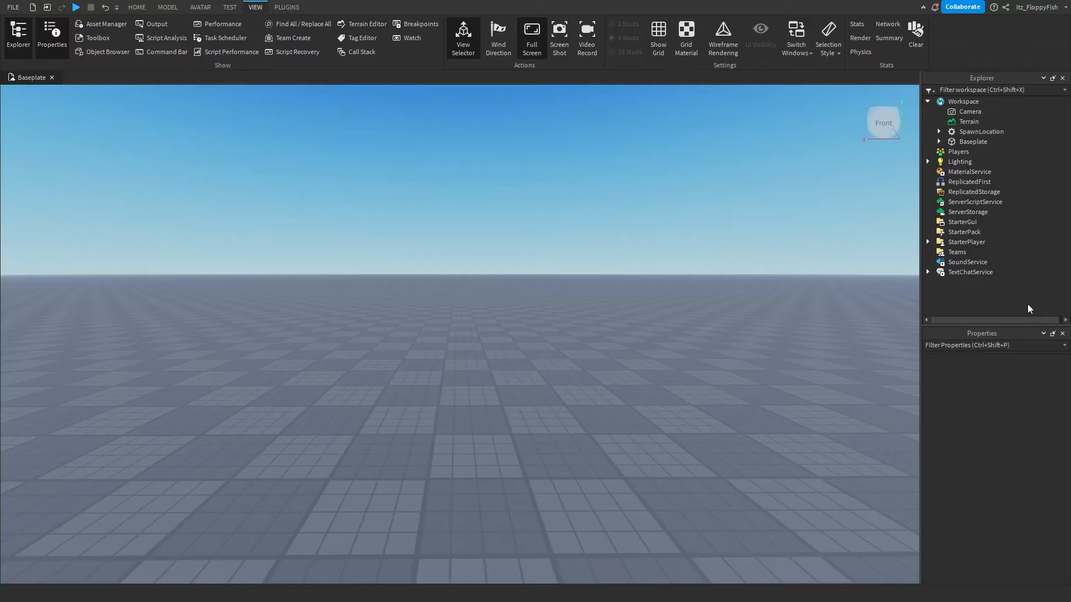
mouse_move(814, 371)
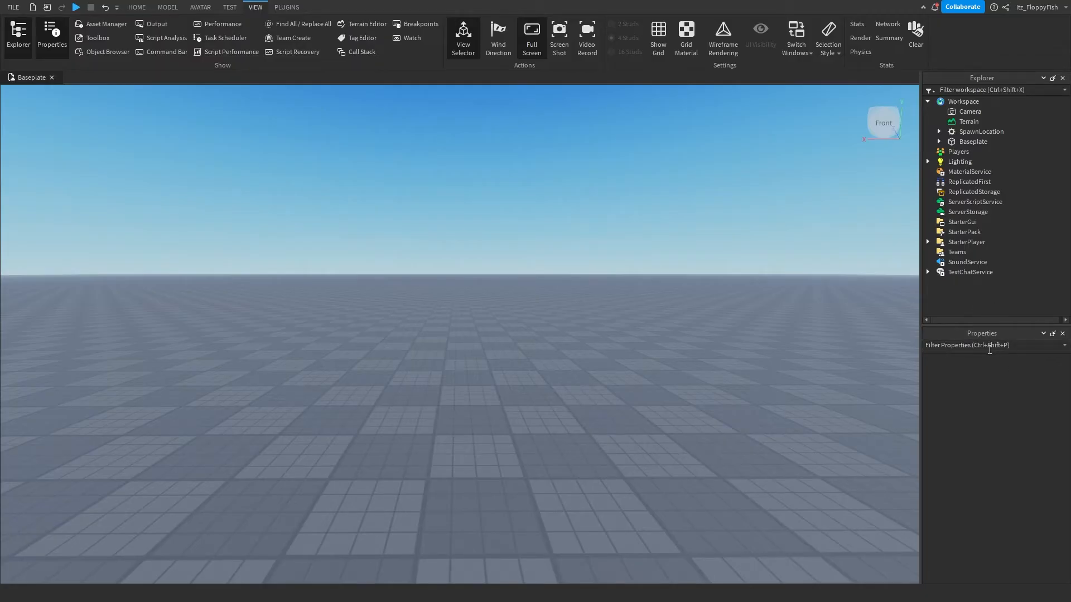
mouse_move(18, 34)
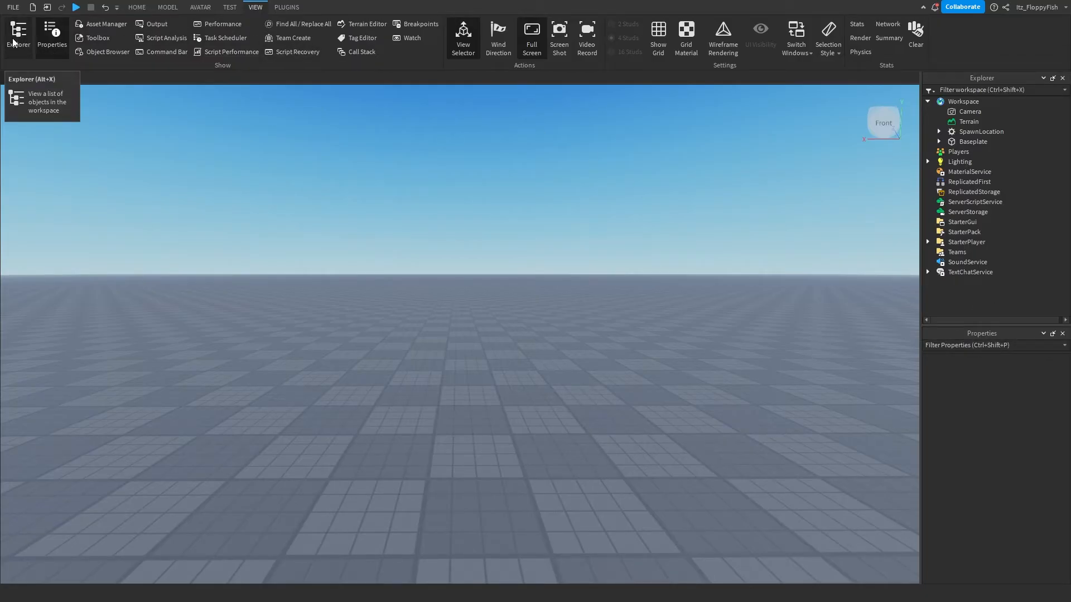
left_click(137, 6)
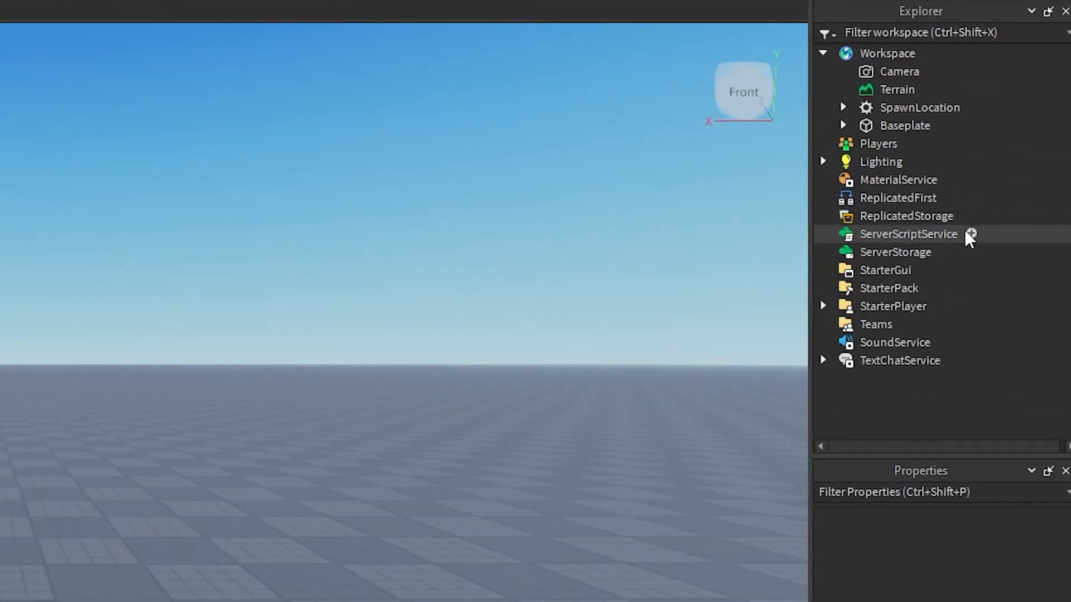
Insert a new Script under ServerScriptService for the character collision-group code
left_click(969, 234)
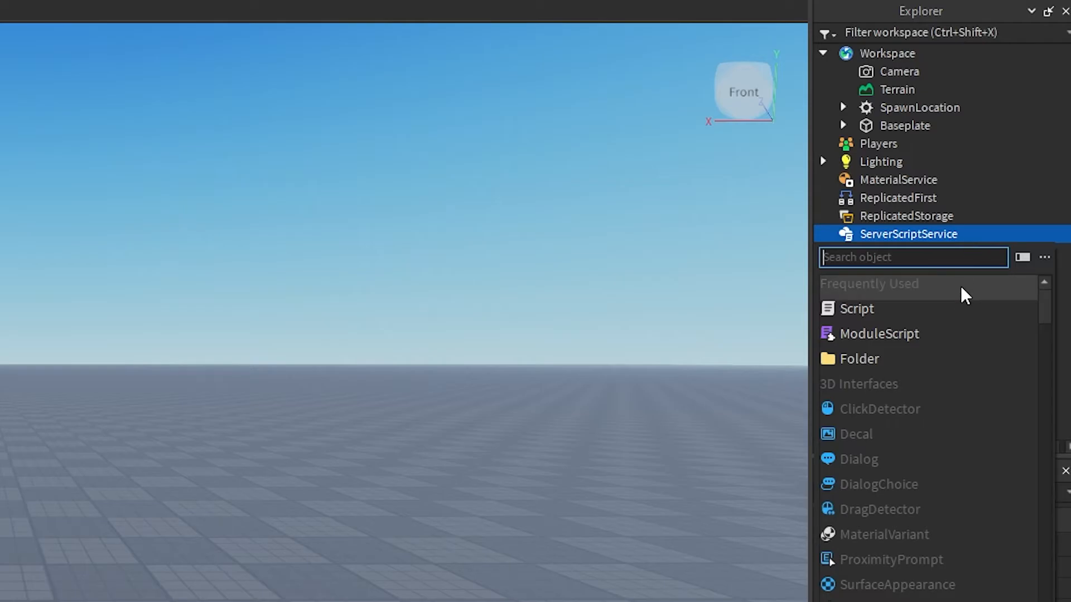
left_click(856, 308)
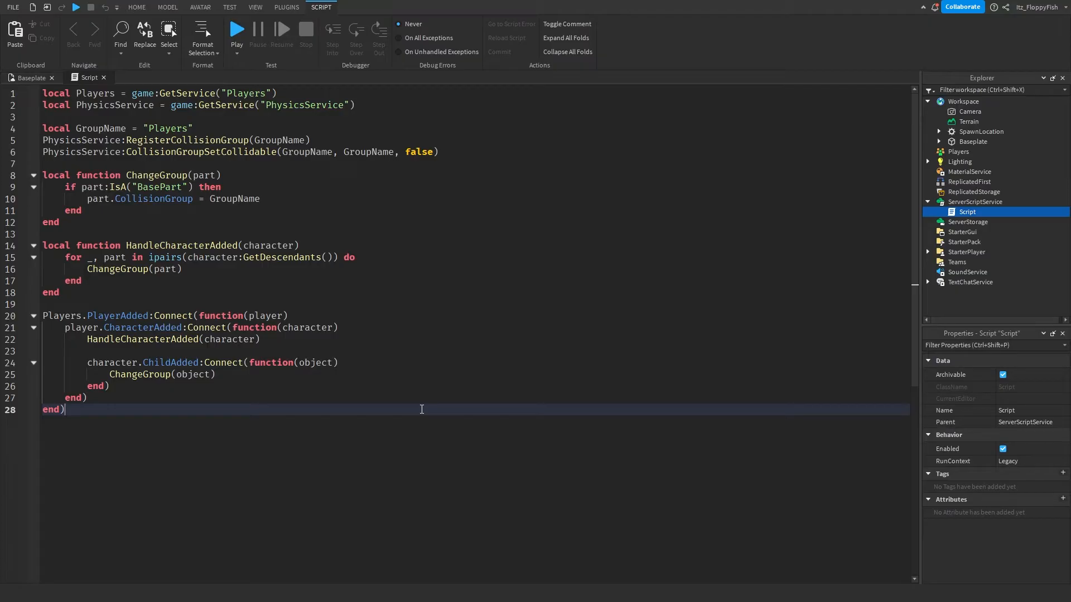
mouse_move(247, 267)
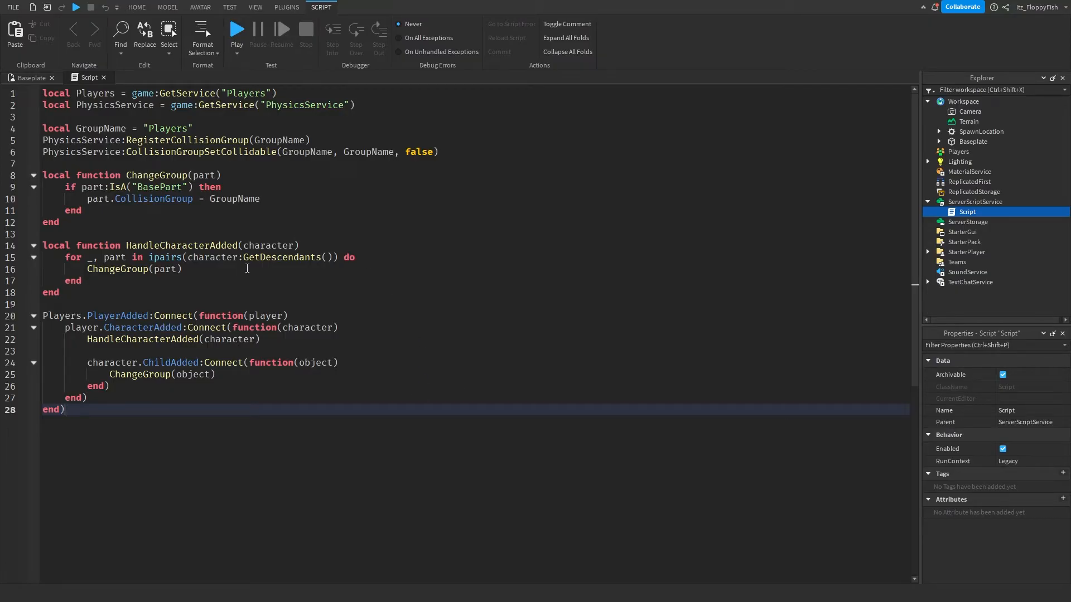
mouse_move(439, 325)
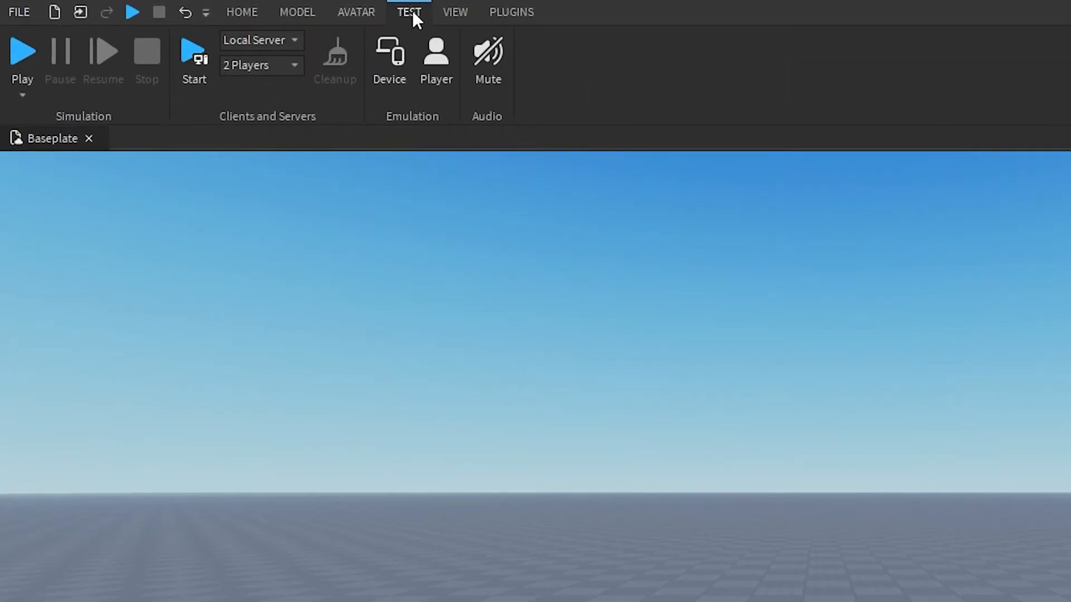
mouse_move(253, 40)
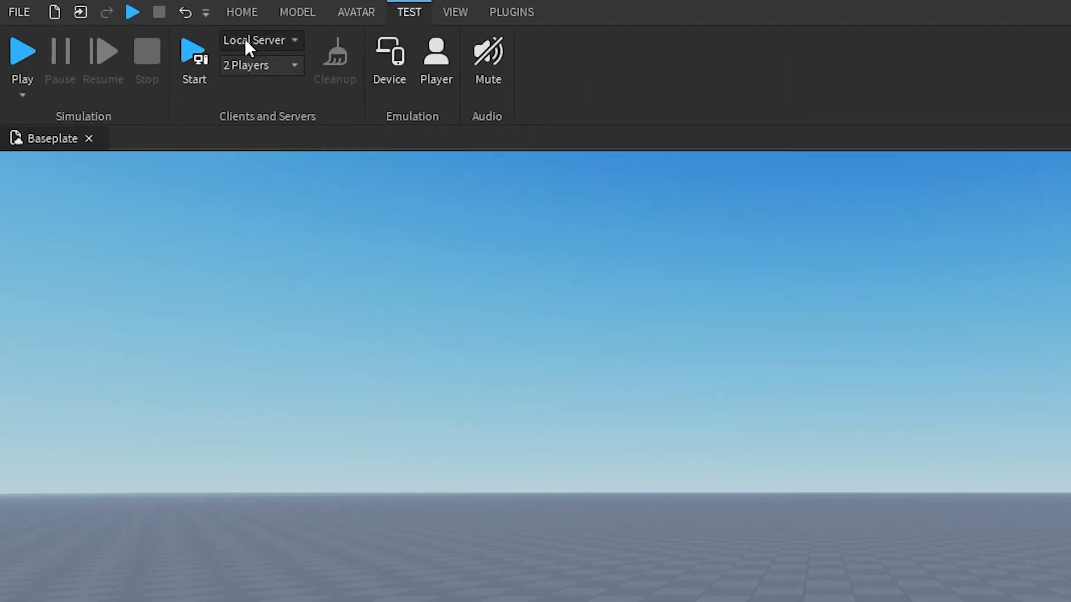
mouse_move(274, 49)
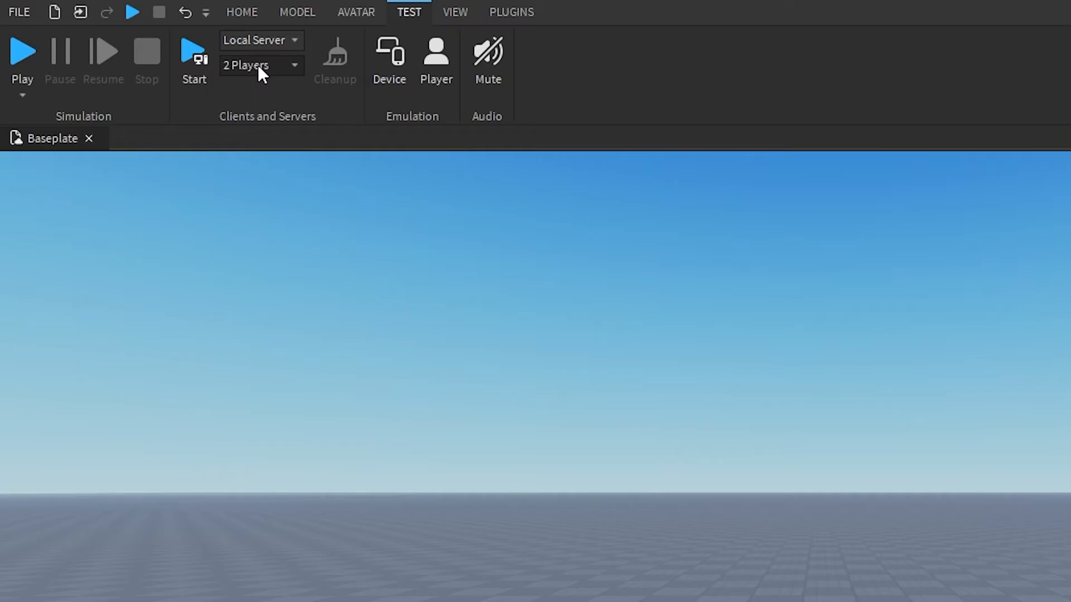
mouse_move(270, 83)
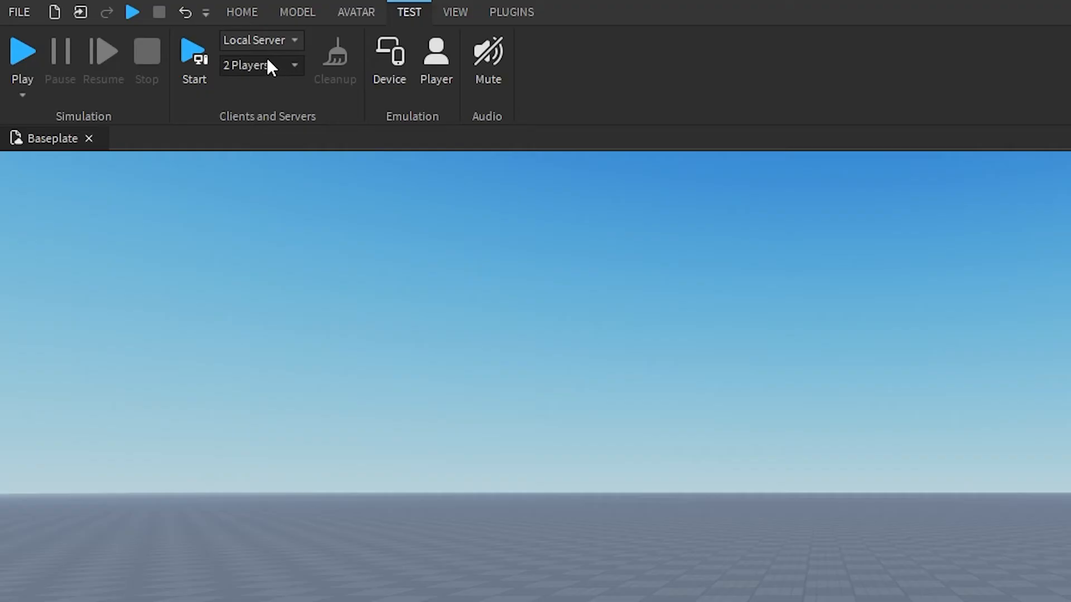
mouse_move(280, 49)
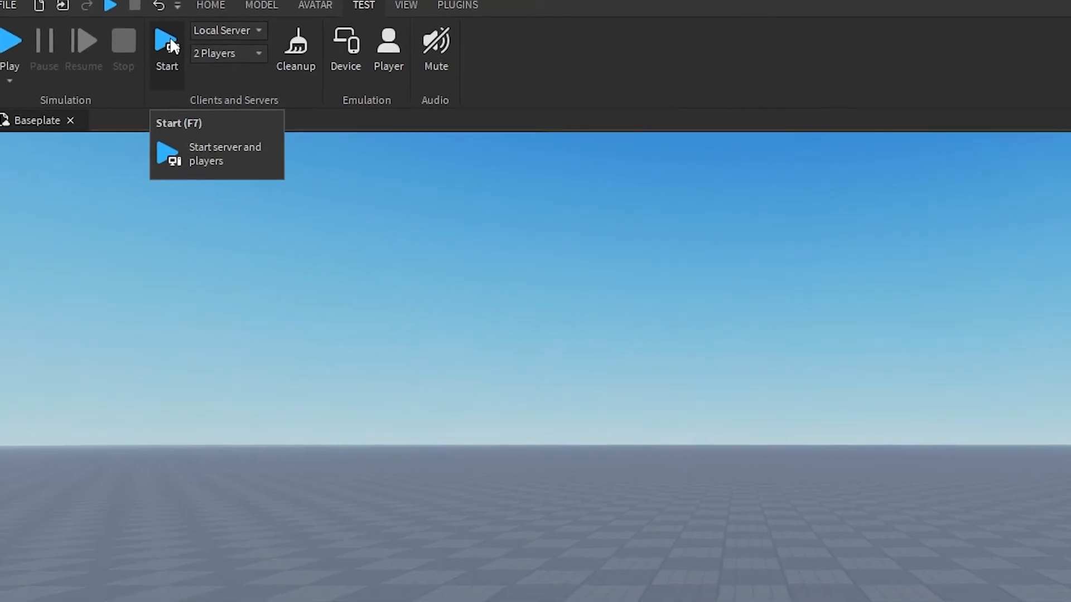
Start the two-player local server test and bring up Player2's options in the player list
left_click(166, 40)
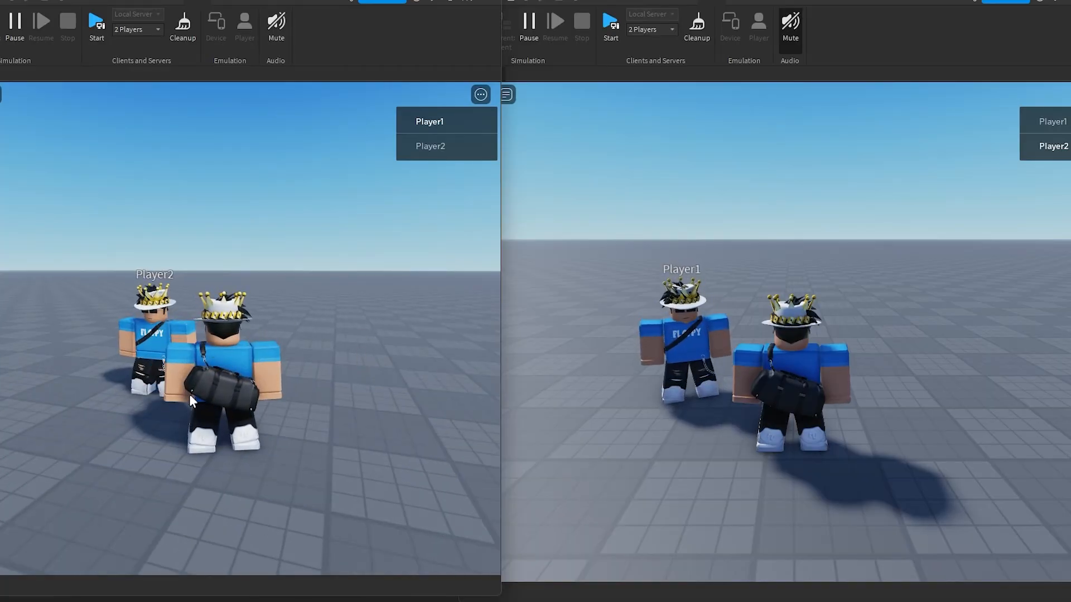
mouse_move(40, 391)
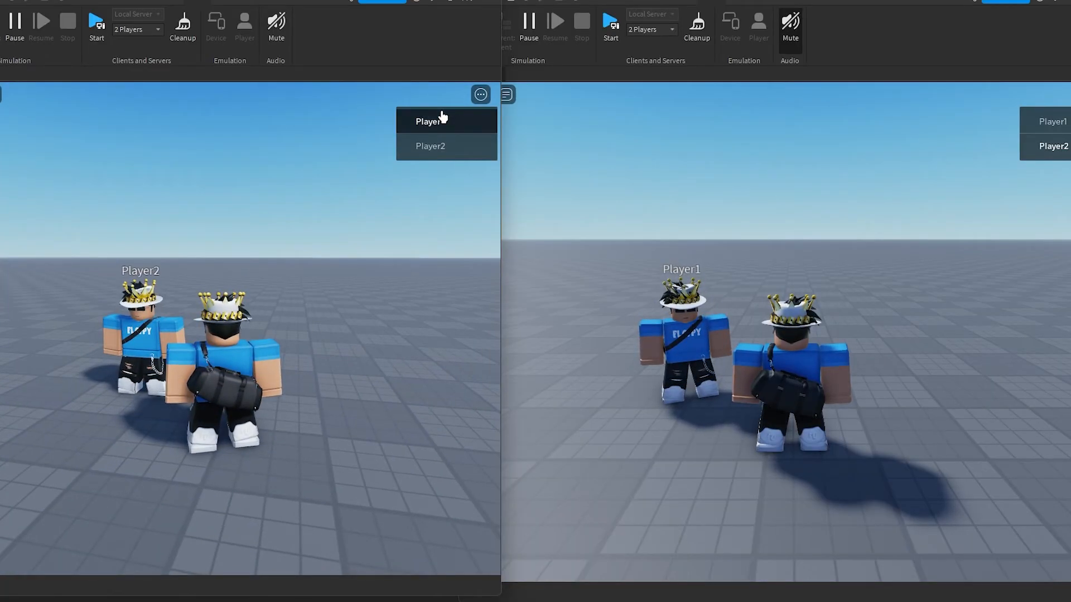
left_click(430, 146)
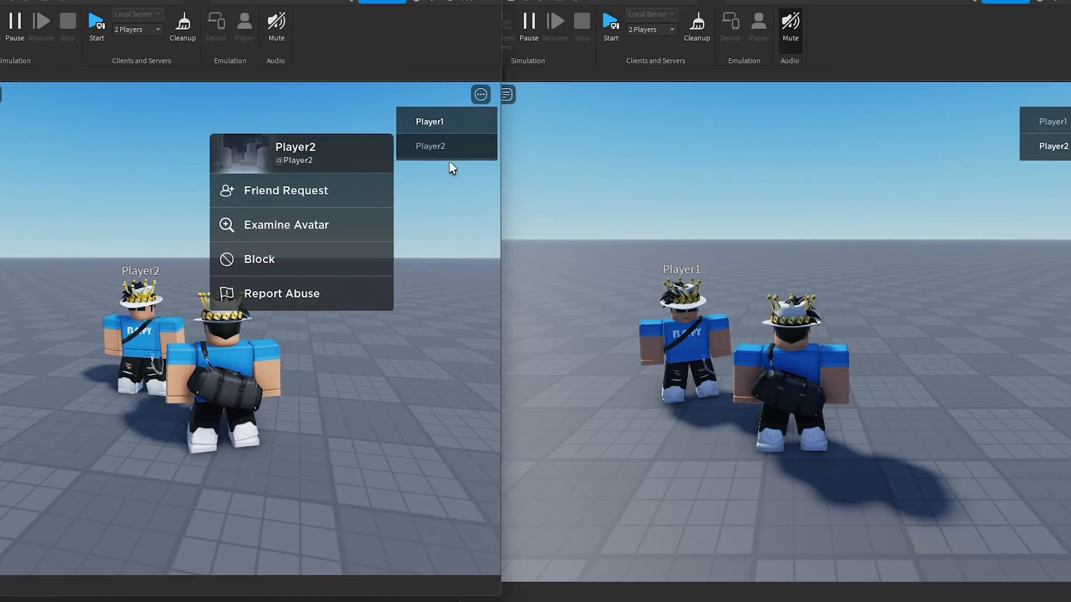